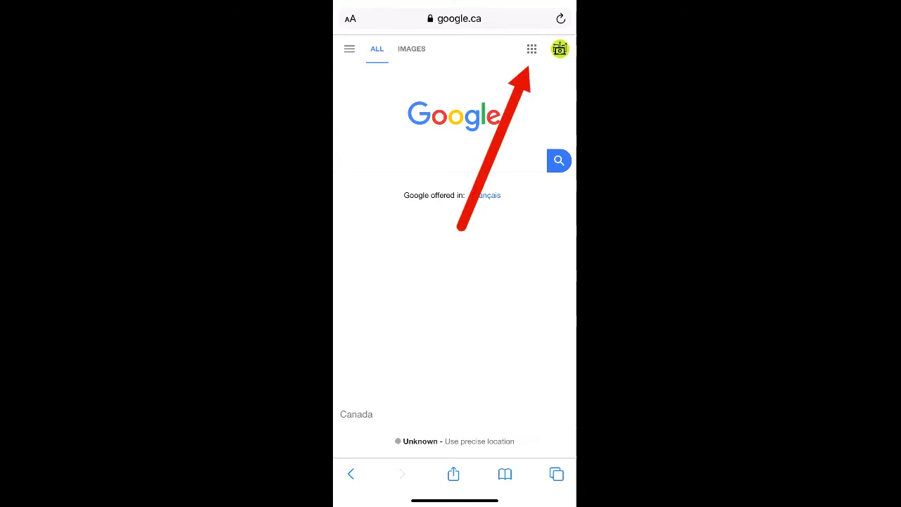
Open Google Drive from the Google apps grid so My Drive lists Classroom and IMG_8826.mov
left_click(533, 48)
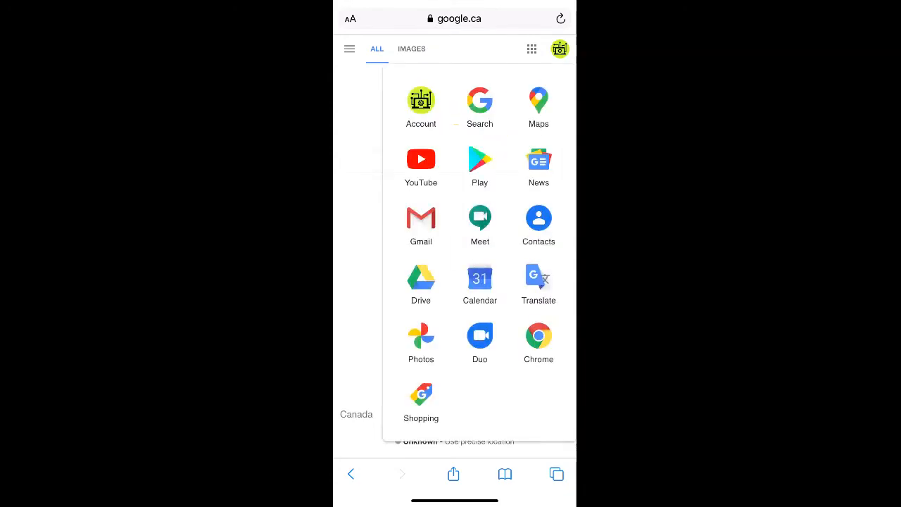
left_click(420, 276)
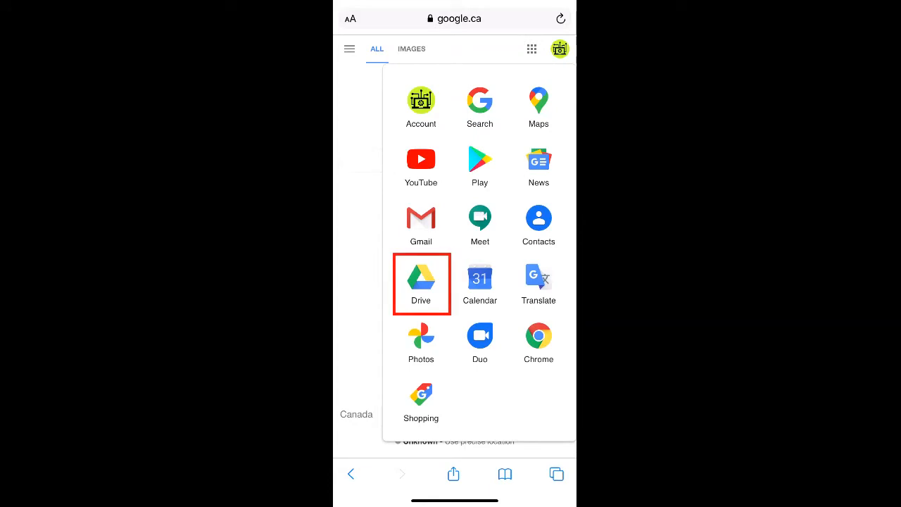
left_click(419, 279)
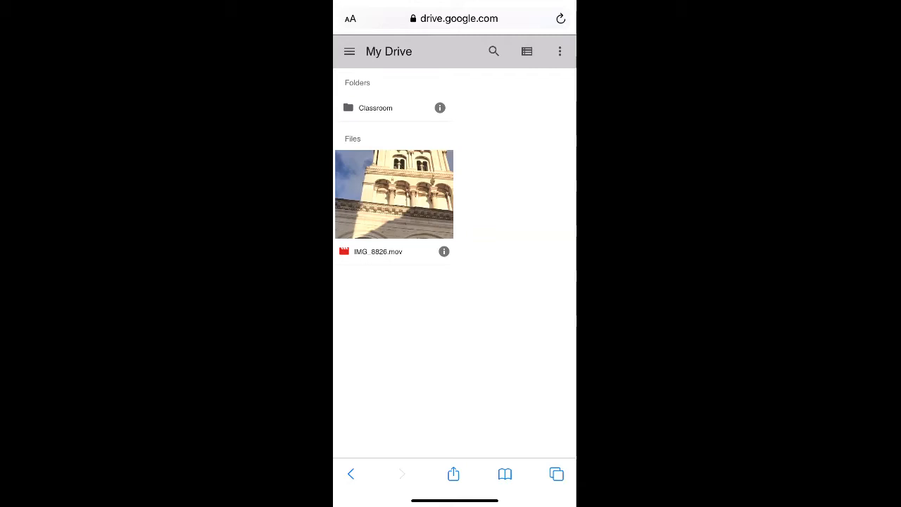
Preview IMG_8826.mov, start its download, and show Safari's Downloads list
left_click(394, 194)
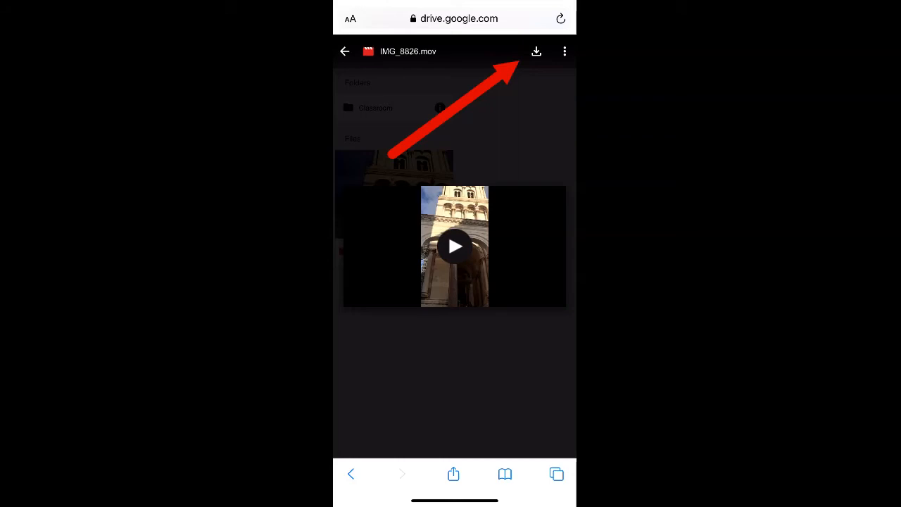
left_click(535, 51)
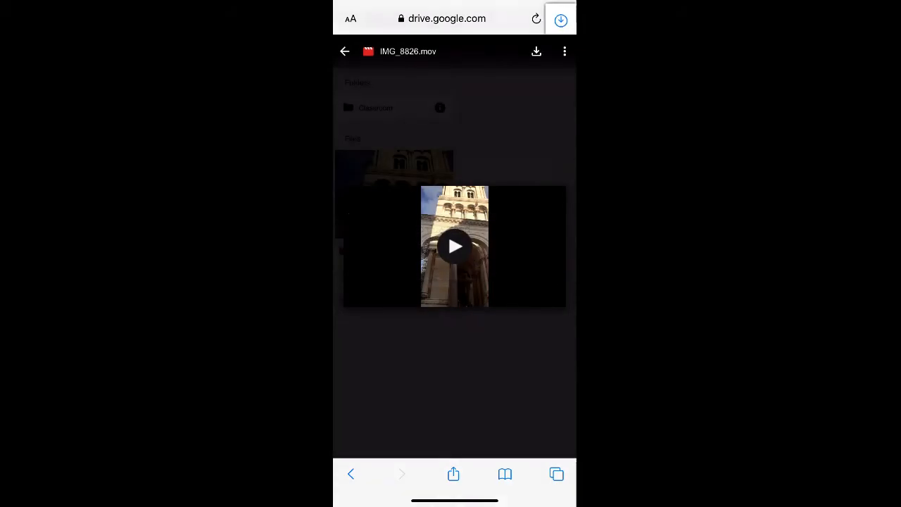
left_click(560, 20)
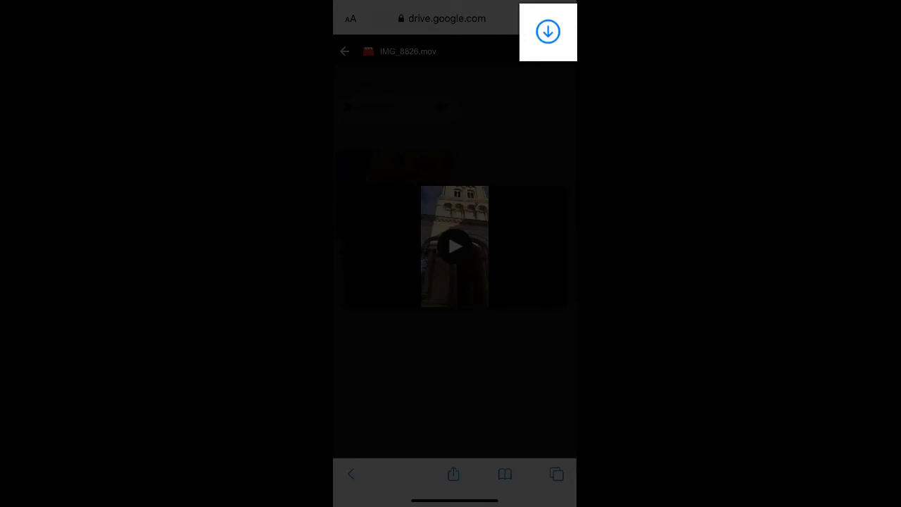
Open the downloaded IMG_8826 clip in the video viewer and bring up its Share options
left_click(561, 19)
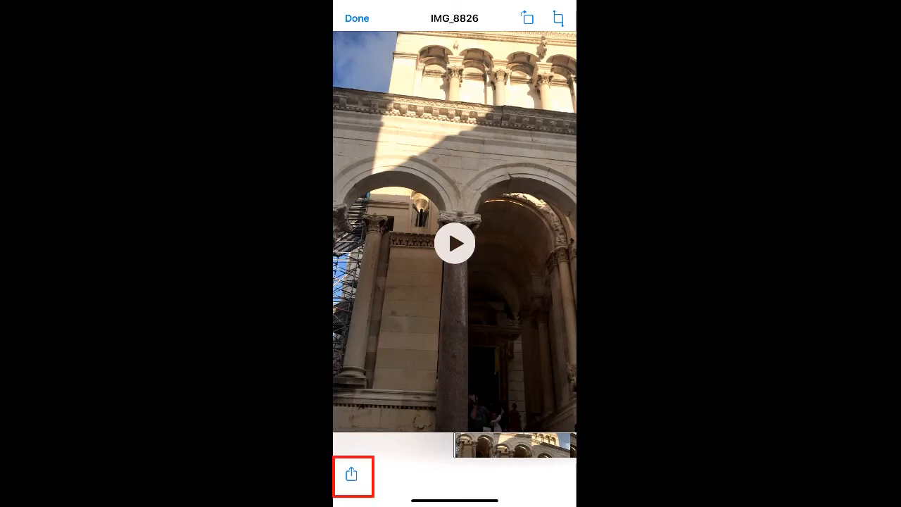
left_click(352, 476)
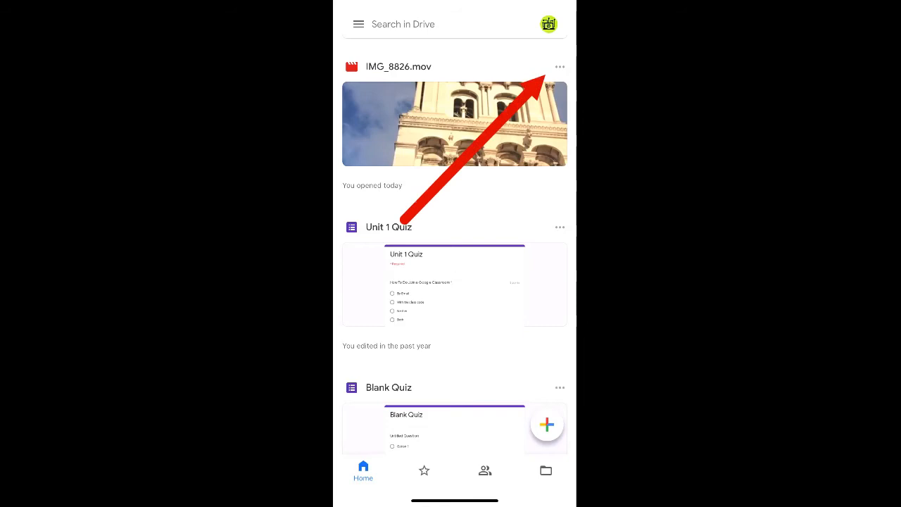
Show the share sheet for IMG_8826.mov via its three-dot menu, scrolled to Save Video
left_click(560, 66)
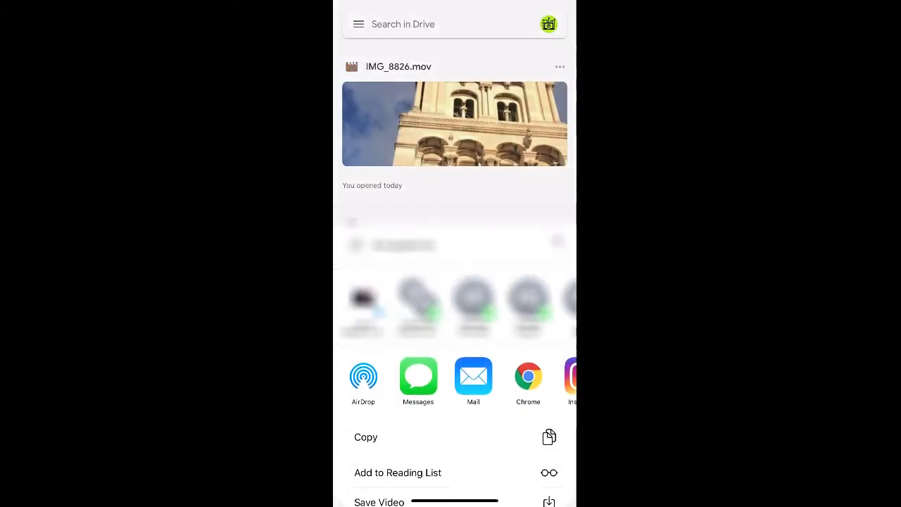
scroll("up", 3)
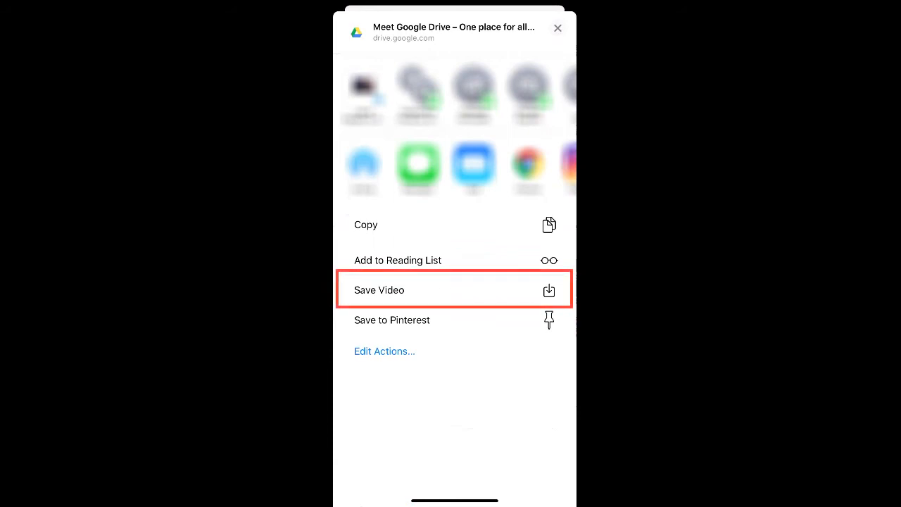